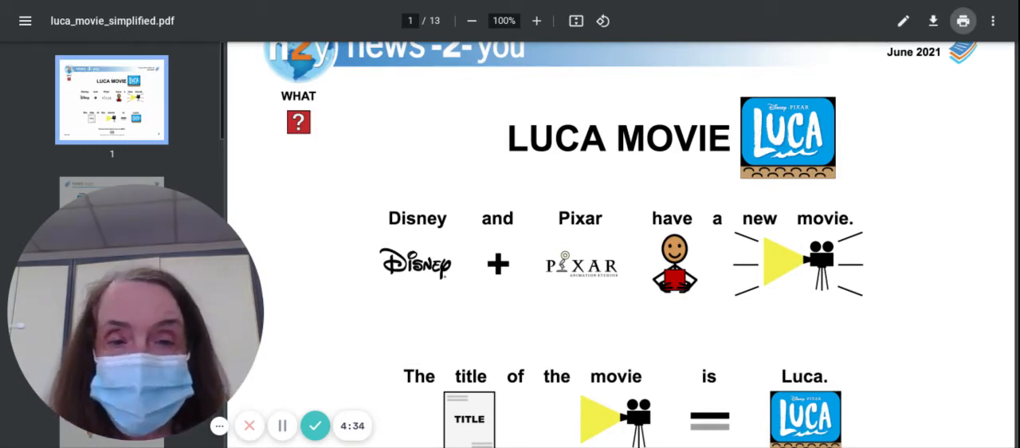
# Step: Scroll past the Luca title page and page 2 to where page 3 begins
pyautogui.scroll(-3)
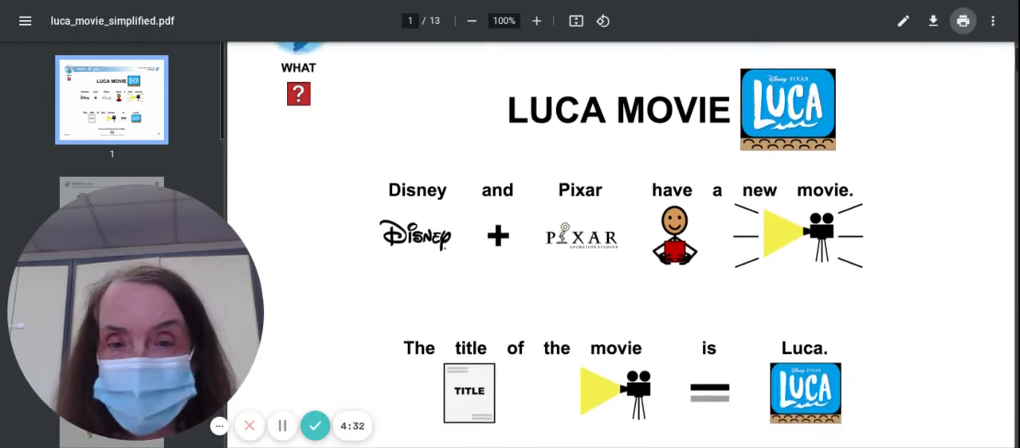
pyautogui.scroll(-3)
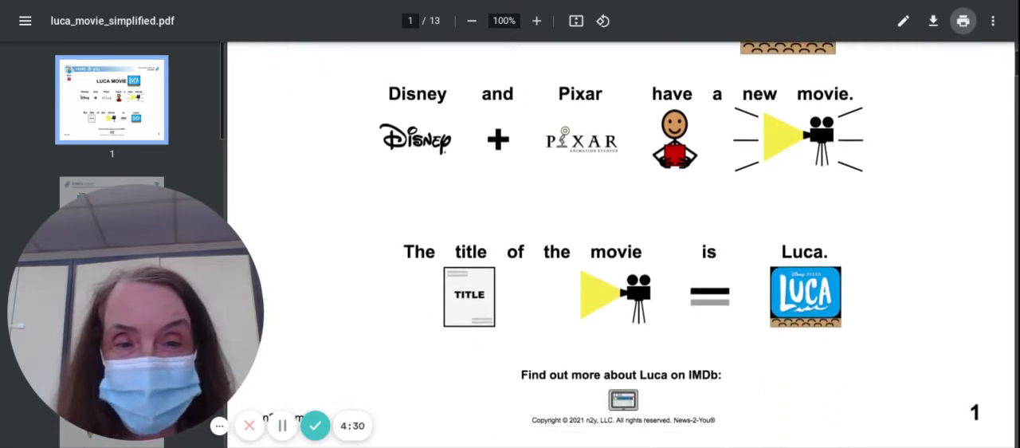
pyautogui.scroll(-3)
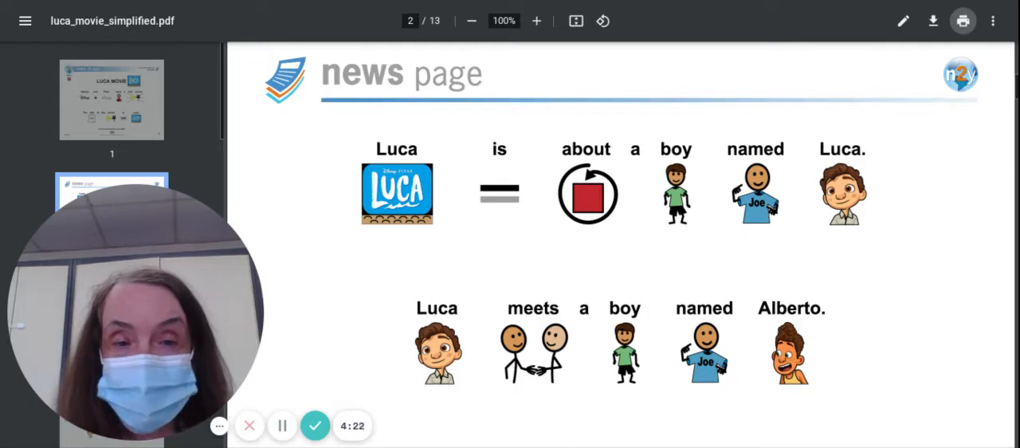
pyautogui.scroll(-3)
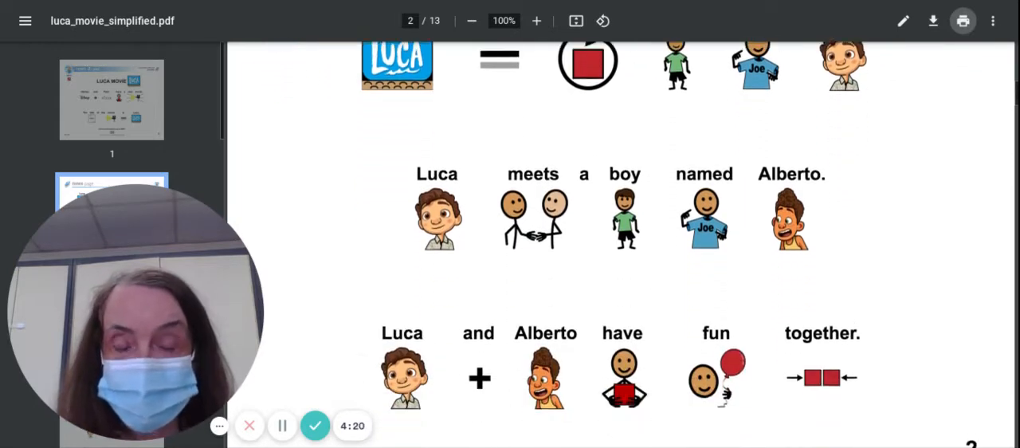
pyautogui.scroll(-3)
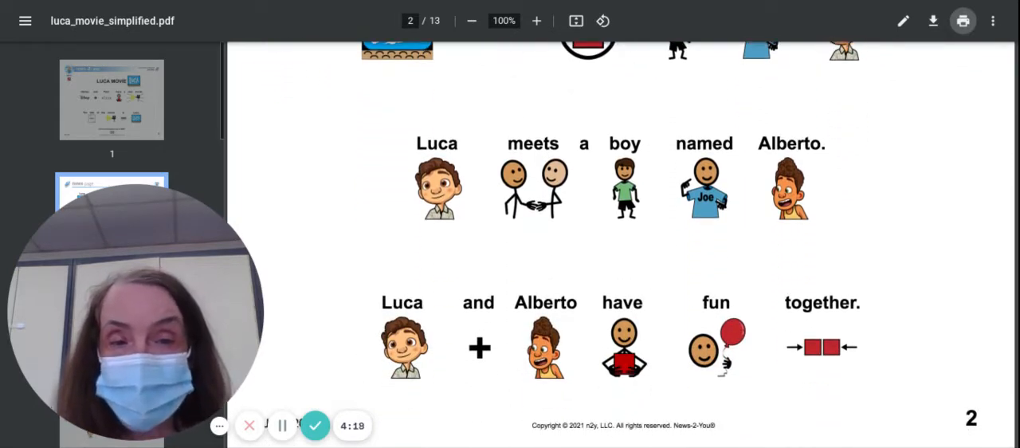
pyautogui.scroll(-3)
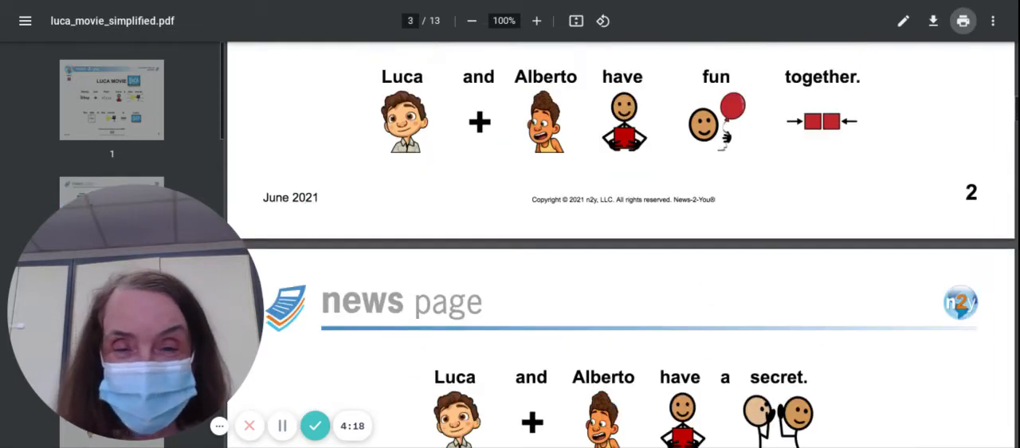
# Step: Read page 3 on the sea monster secret, then scroll to page 4
pyautogui.scroll(-3)
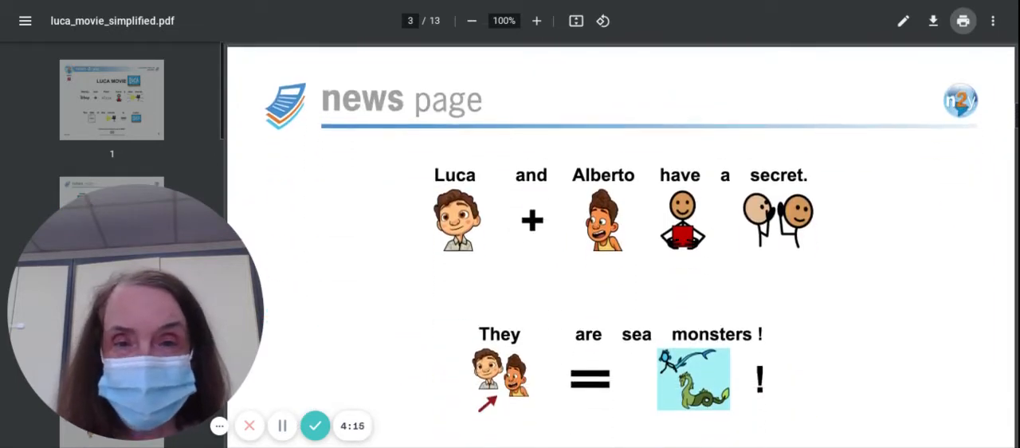
pyautogui.scroll(3)
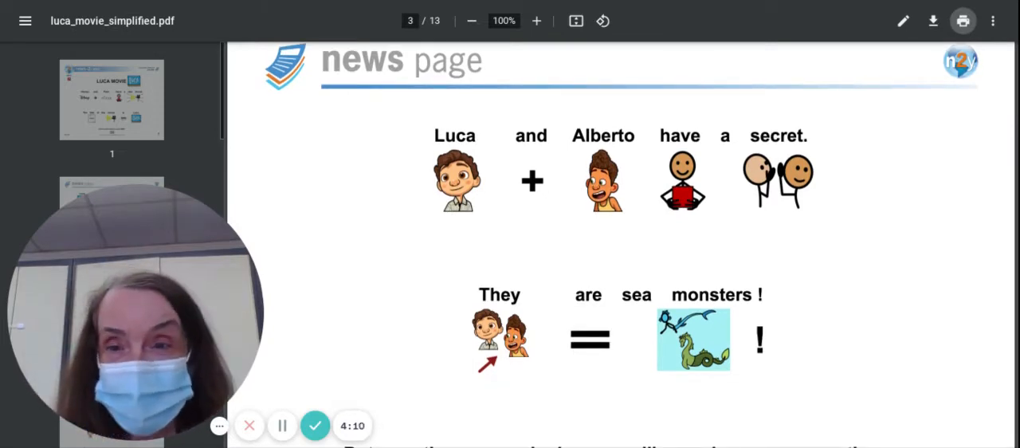
pyautogui.scroll(-3)
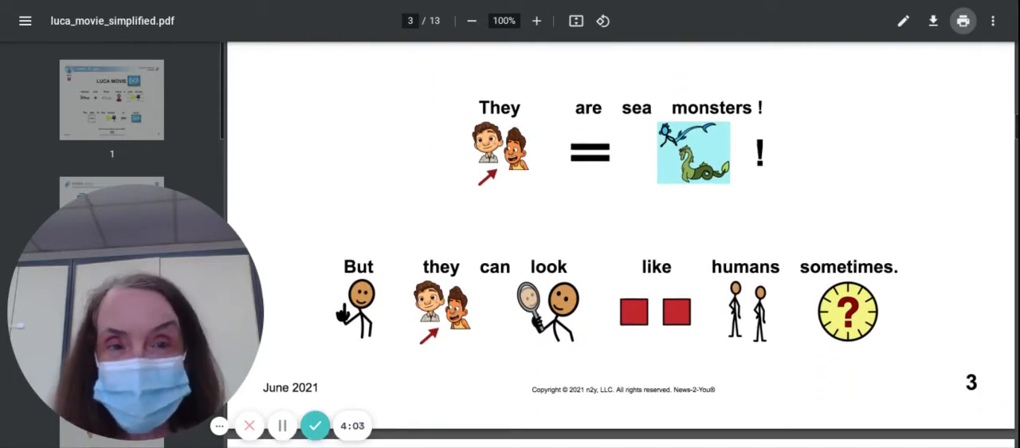
pyautogui.scroll(-3)
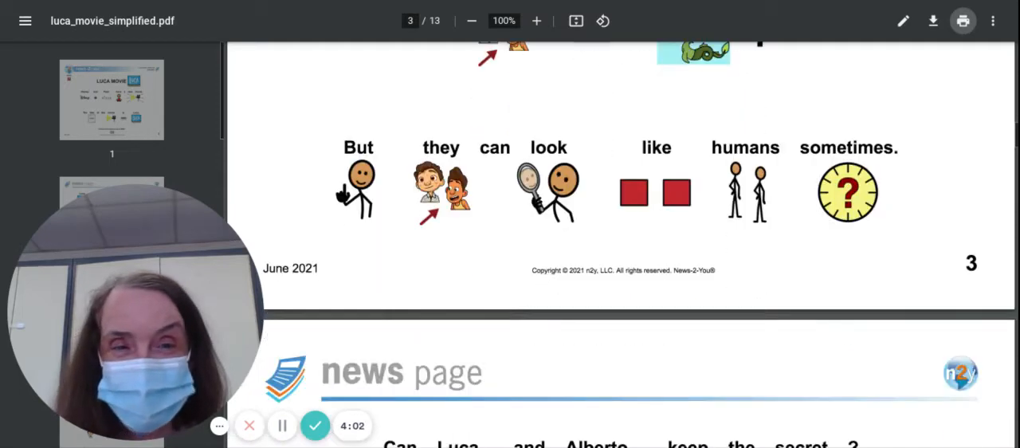
pyautogui.scroll(-3)
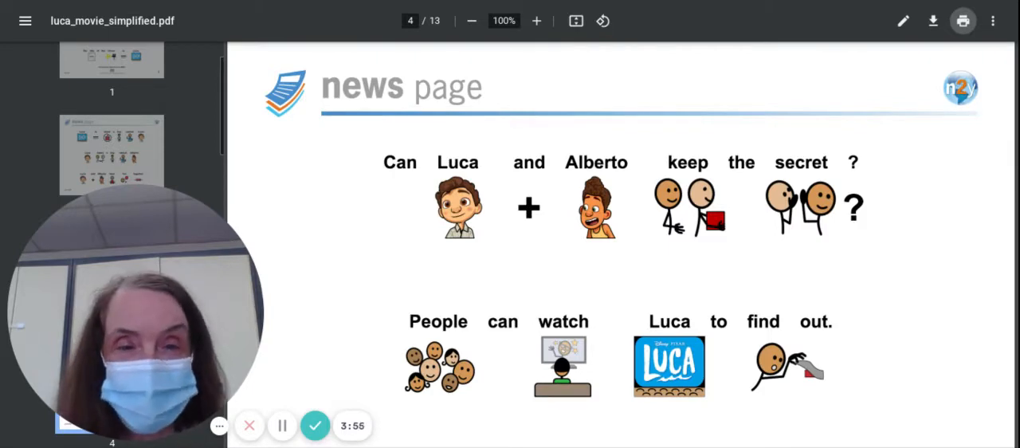
# Step: Scroll past page 4 and the Sea Monster Spaghetti recipe to page 6's steps
pyautogui.scroll(-3)
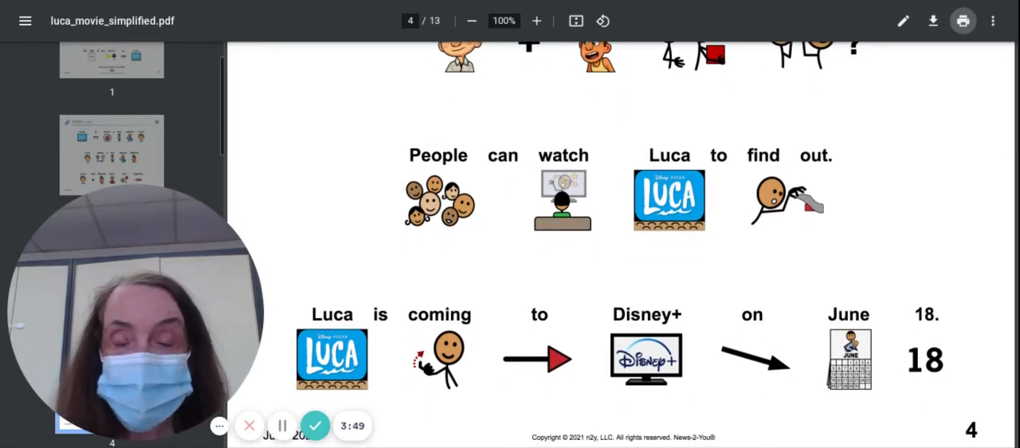
pyautogui.scroll(-3)
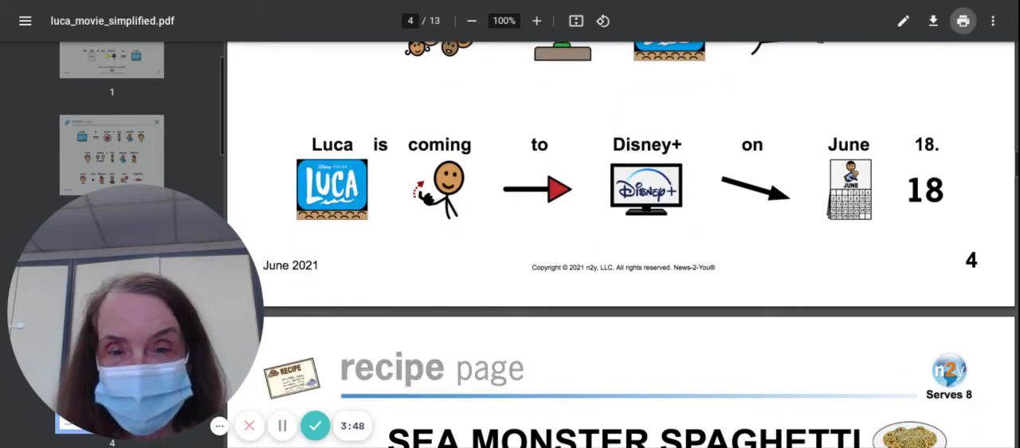
pyautogui.scroll(-3)
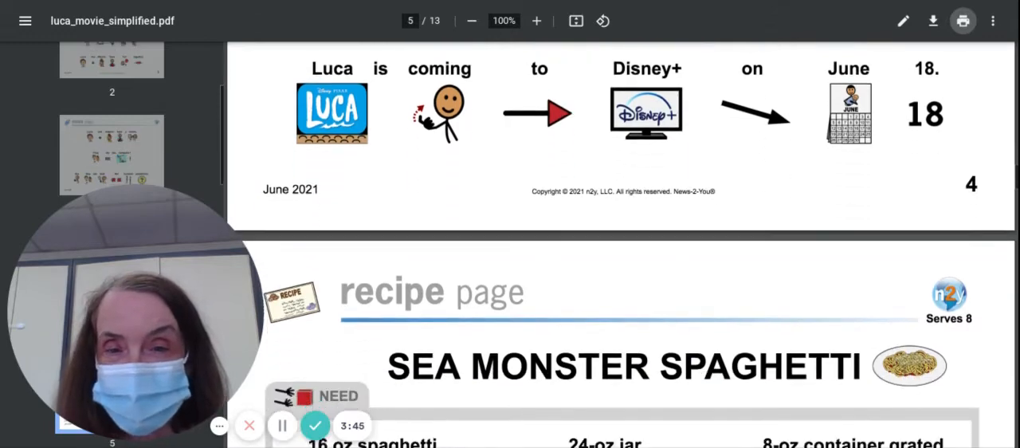
pyautogui.scroll(-3)
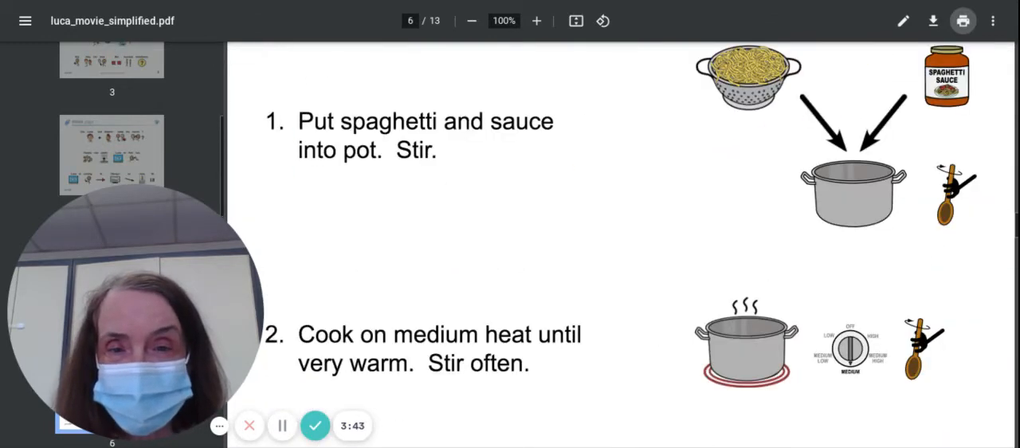
# Step: Skip past the game pages to the page 11 review questions
pyautogui.click(536, 21)
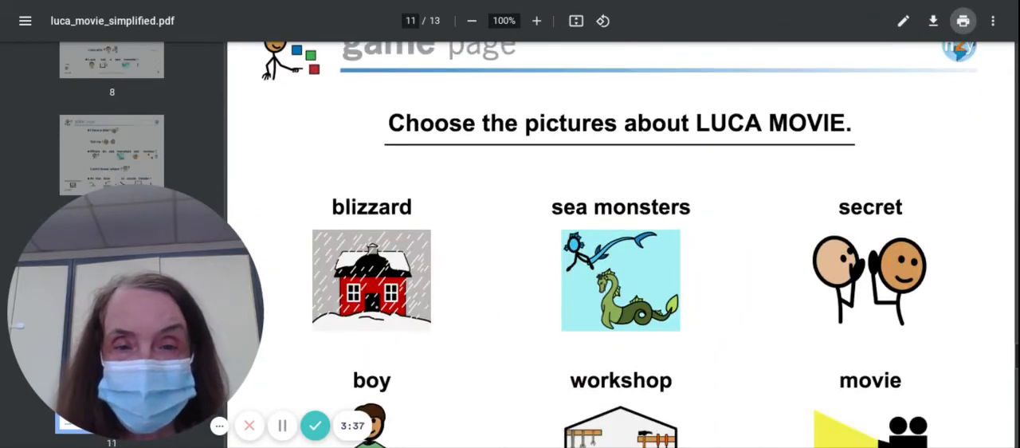
pyautogui.click(536, 21)
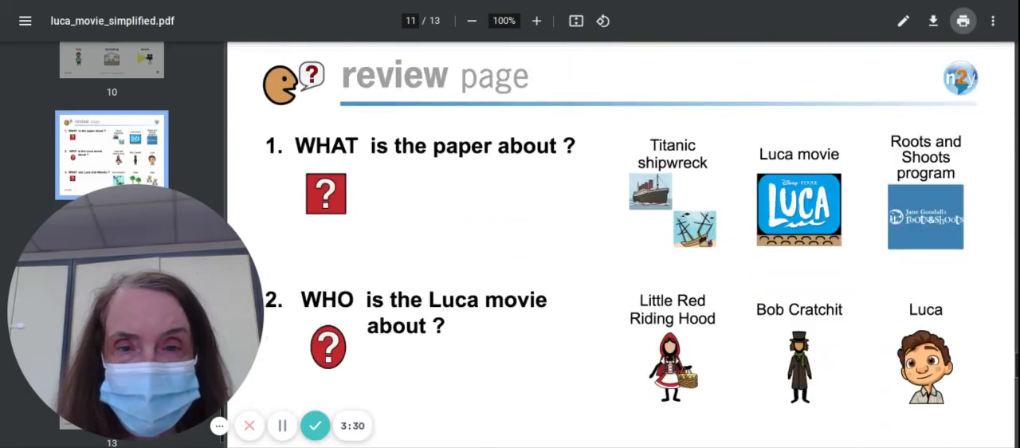
# Step: Scroll page 11 down to question 3 about what Luca and Alberto are
pyautogui.scroll(-3)
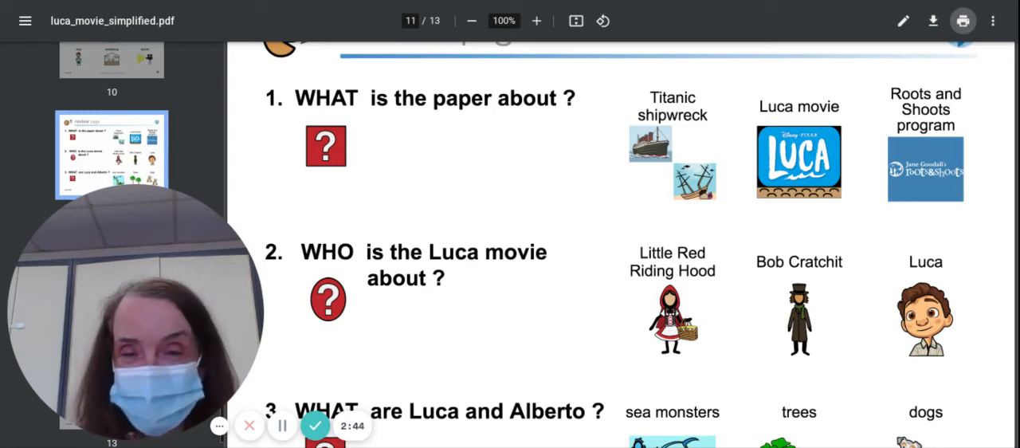
pyautogui.scroll(-3)
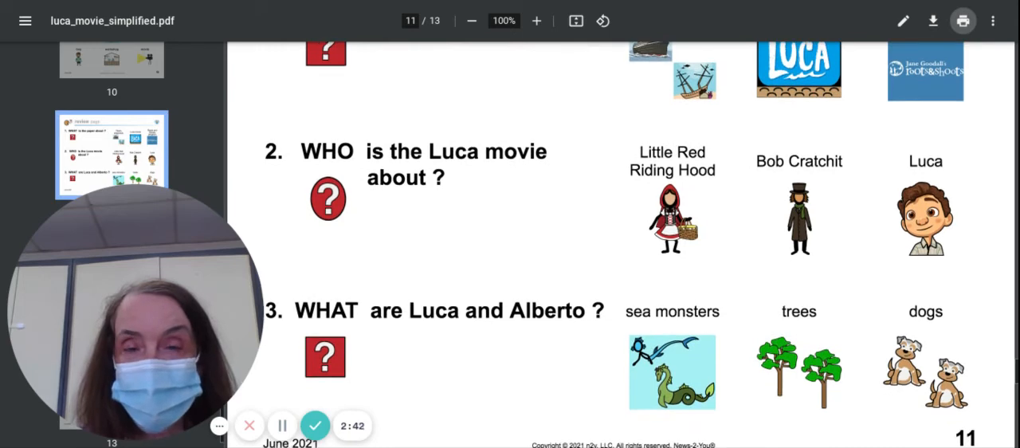